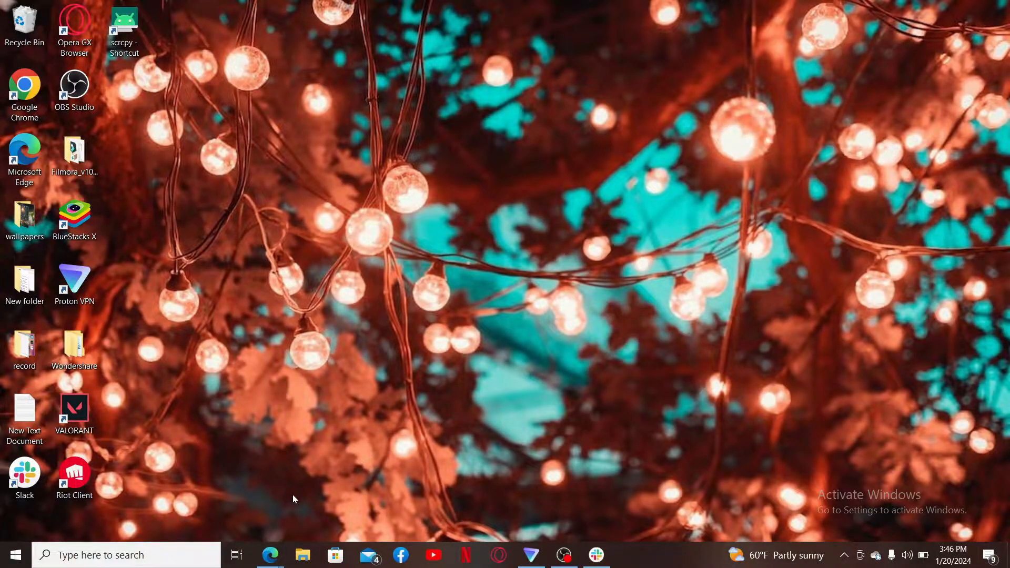
- Launch Microsoft Edge from the taskbar to a new tab page
left_click(271, 555)
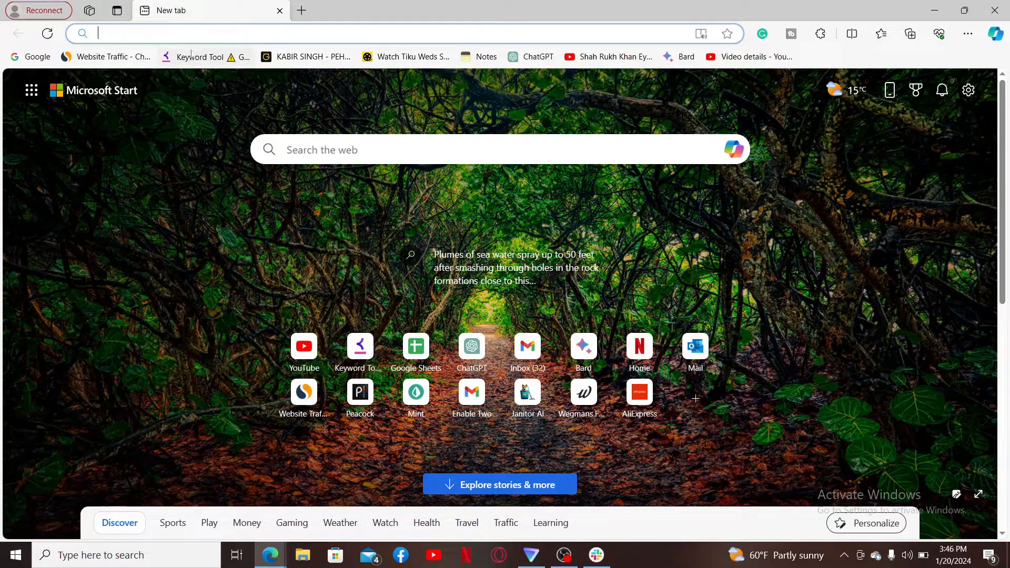
- Navigate to pay.amazon.com from the address bar
type("pay.amazon.com")
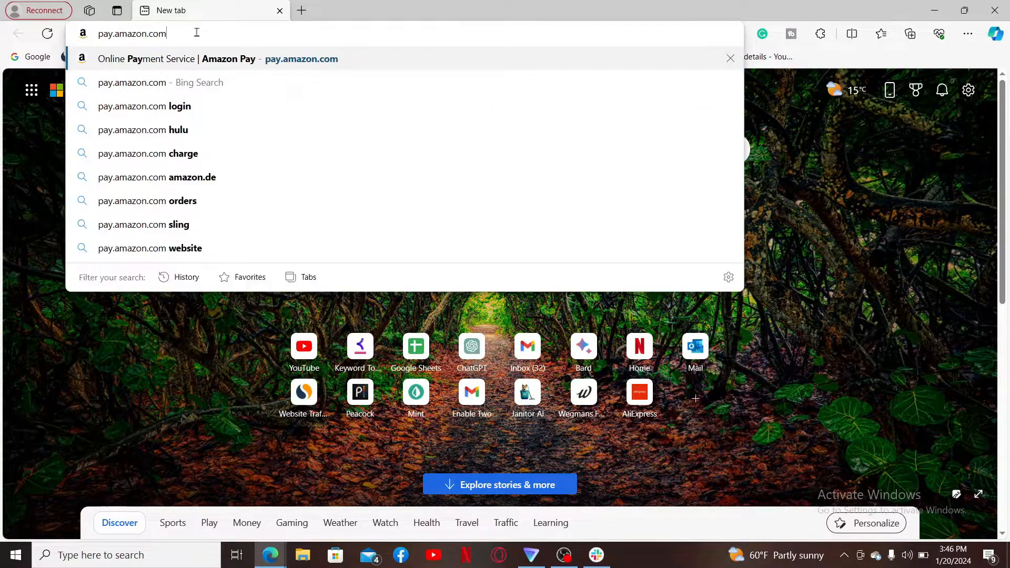
mouse_move(325, 51)
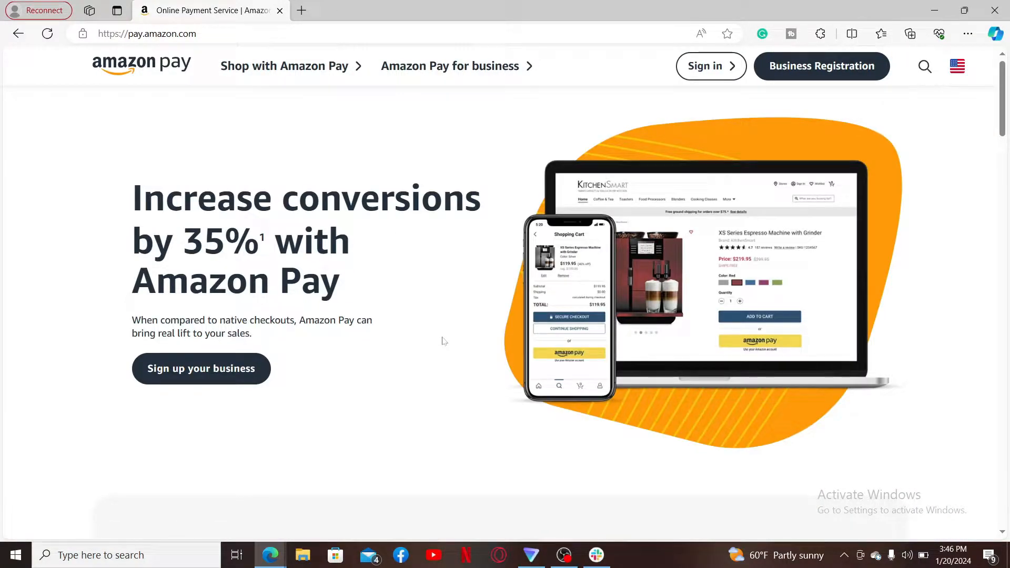
- Reach the Amazon Pay sign-in page with merchant and shopper options via the header Sign in
left_click(706, 65)
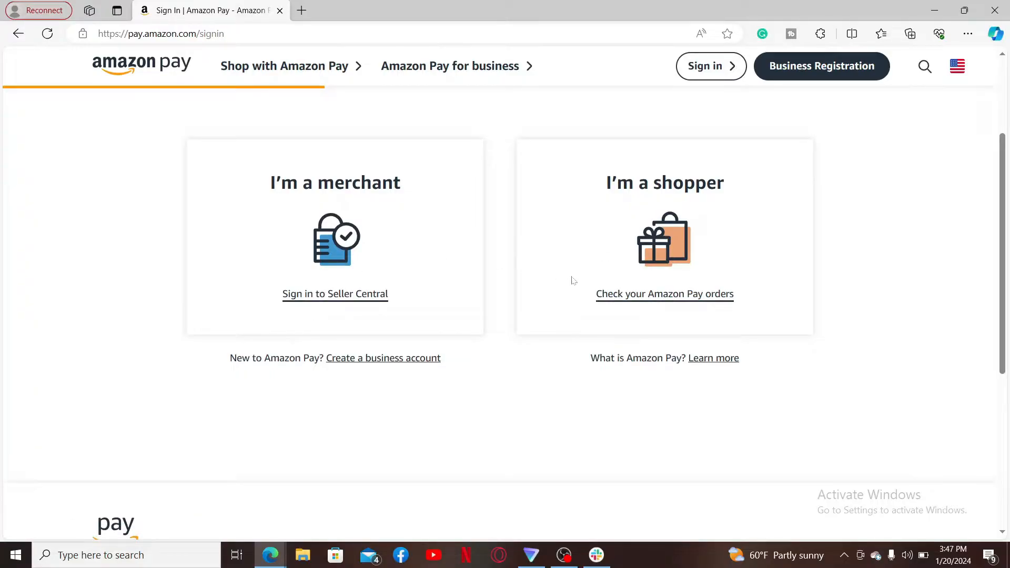
left_click(664, 293)
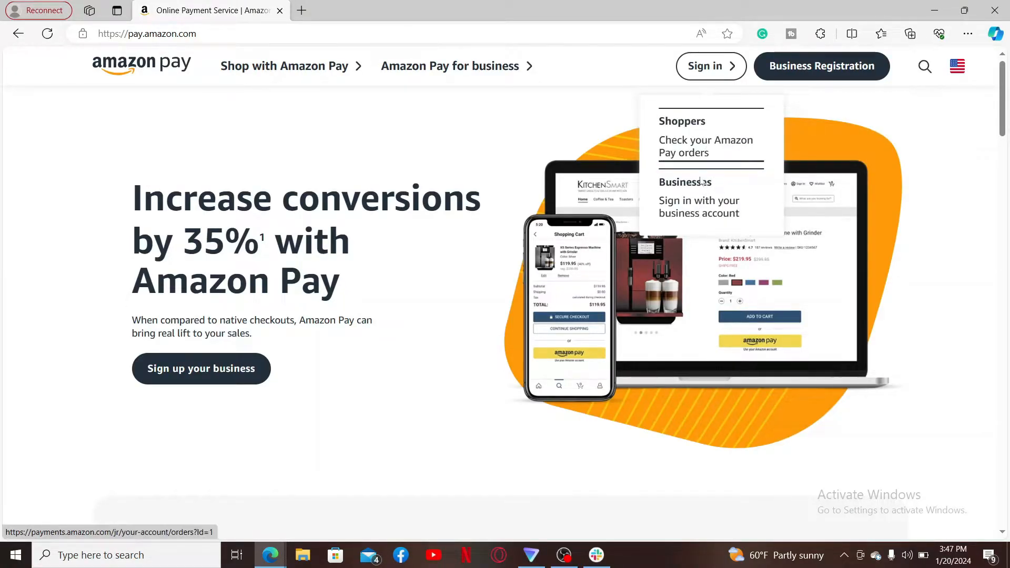
left_click(705, 66)
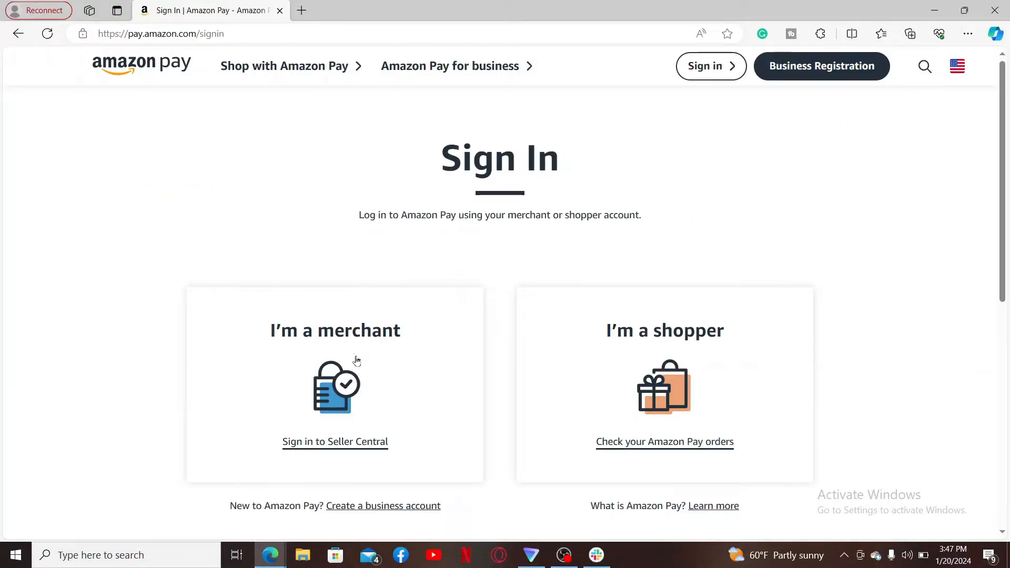
scroll("down", 3)
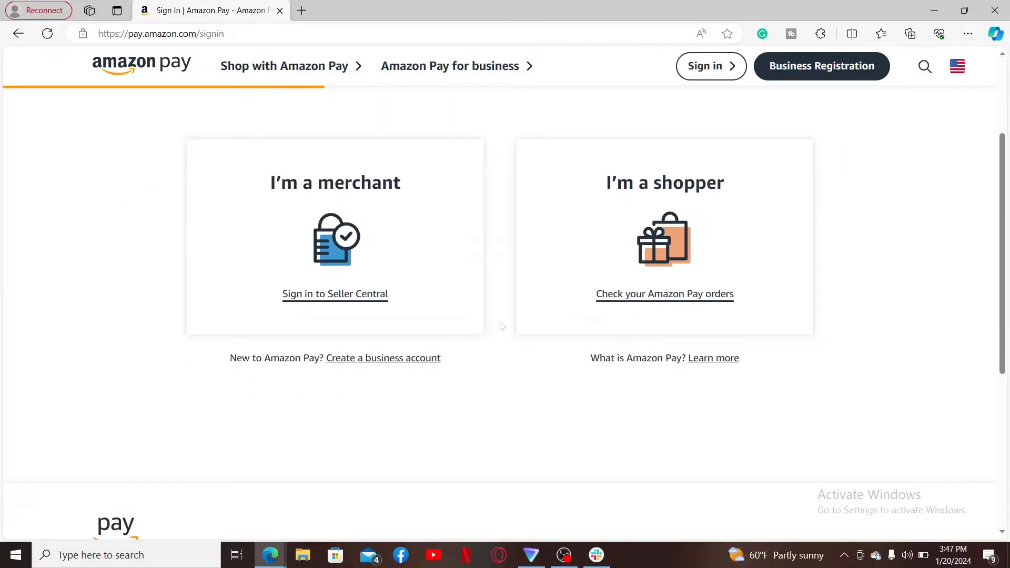
mouse_move(335, 294)
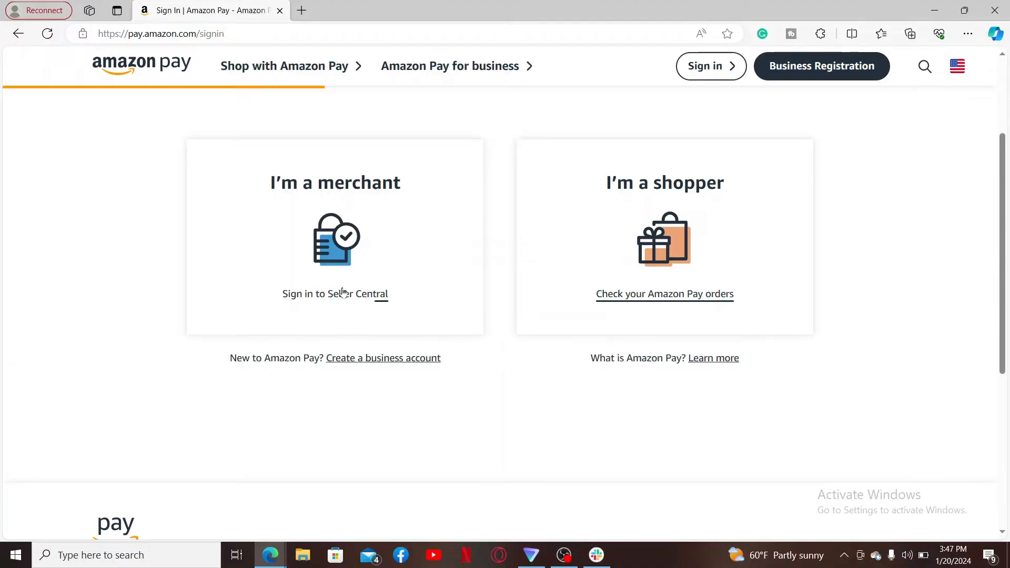
mouse_move(664, 294)
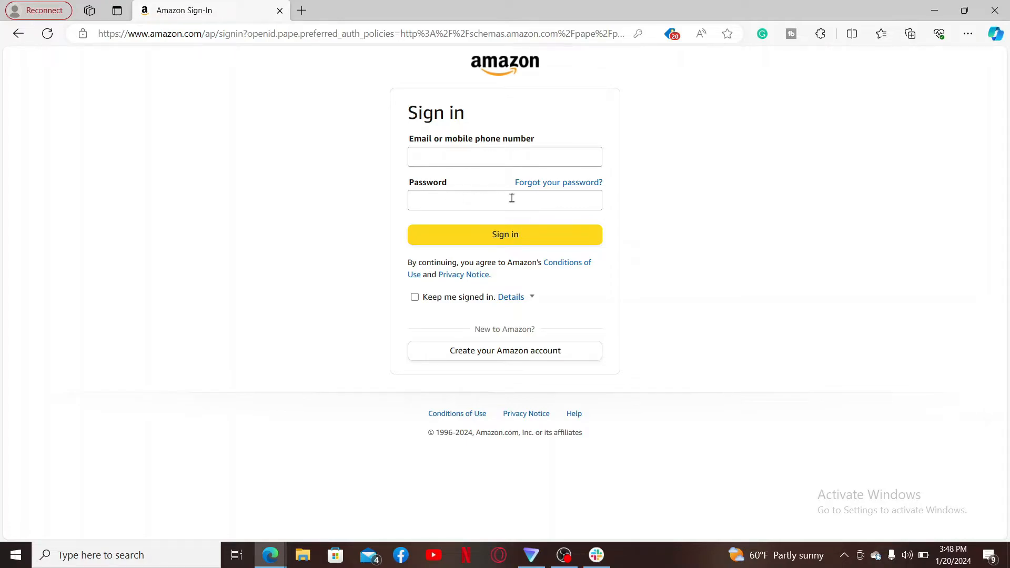
mouse_move(504, 196)
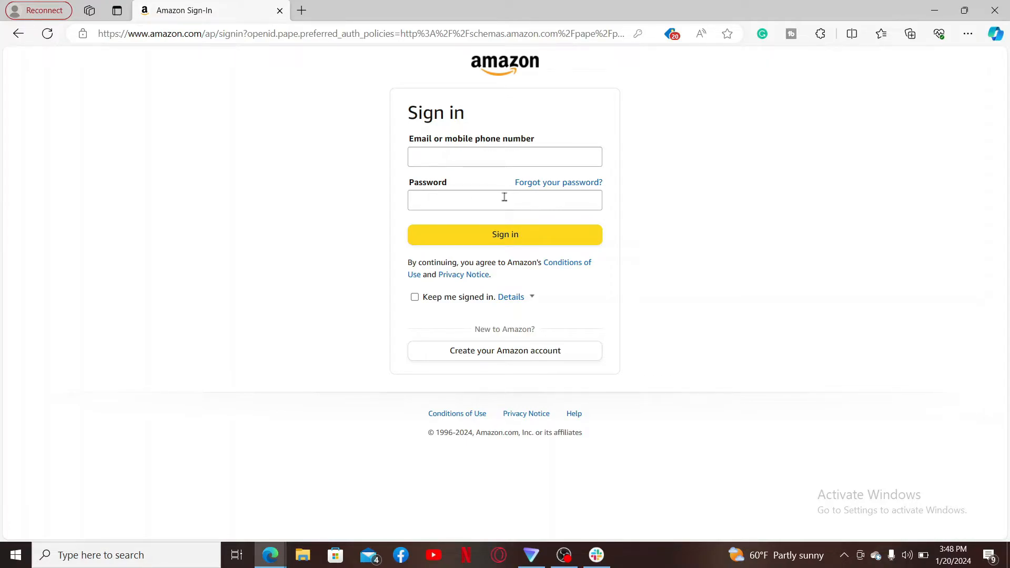
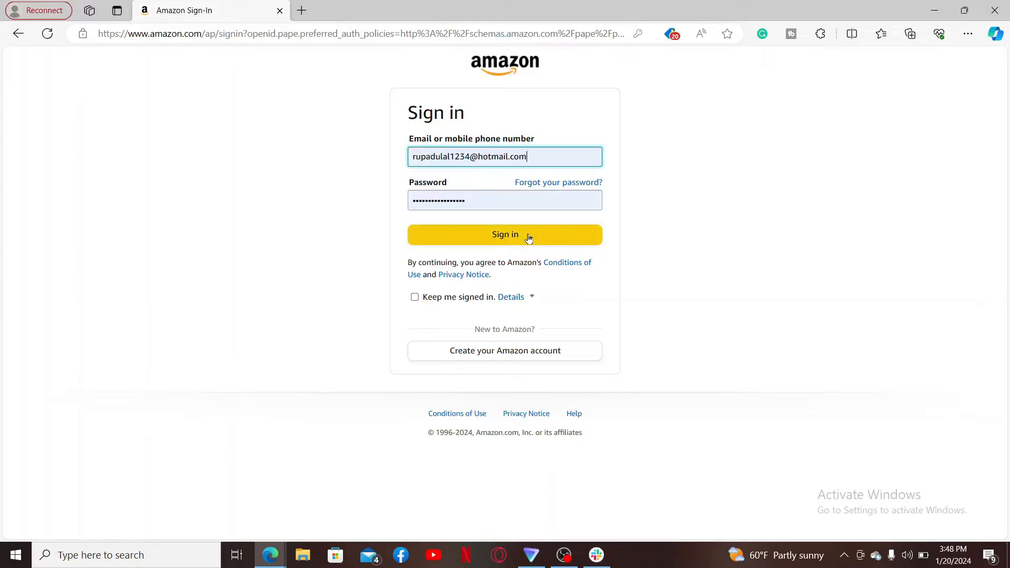
left_click(504, 234)
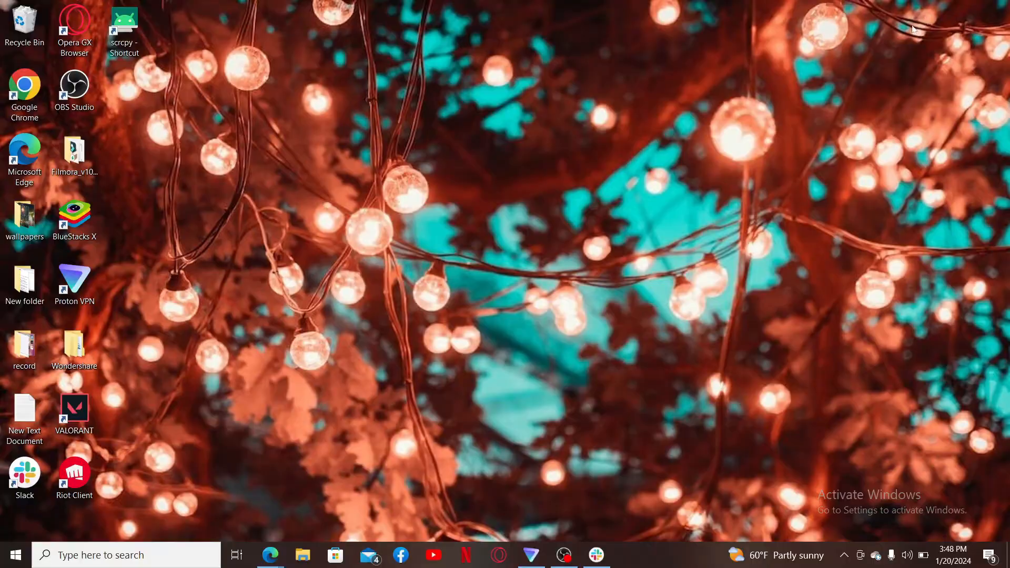
mouse_move(685, 217)
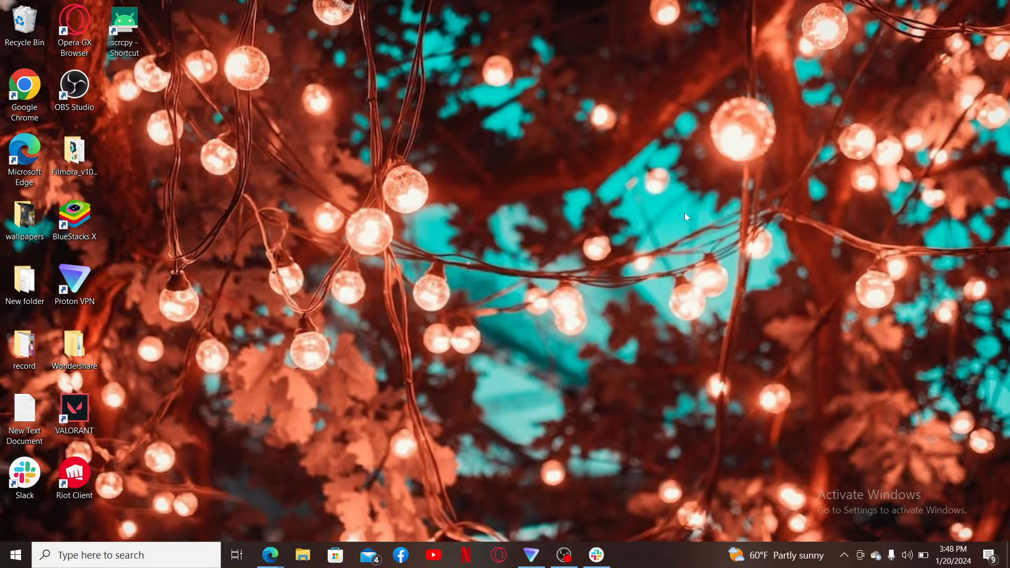